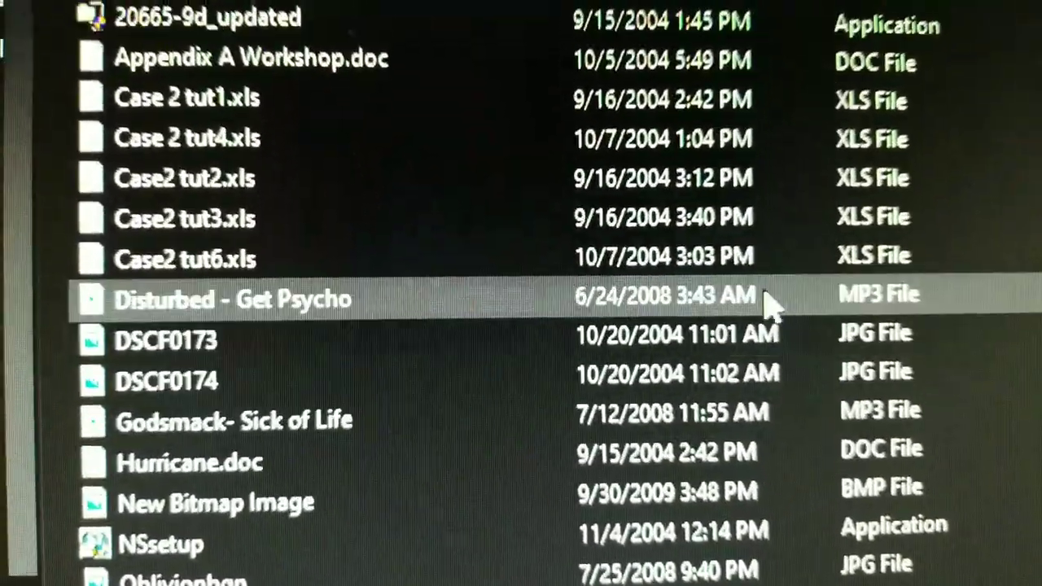
Step: Review DCP_0_002.JPG's Kodak DC3200 camera details, including ISO speed, down to the File section
scroll("up", 3)
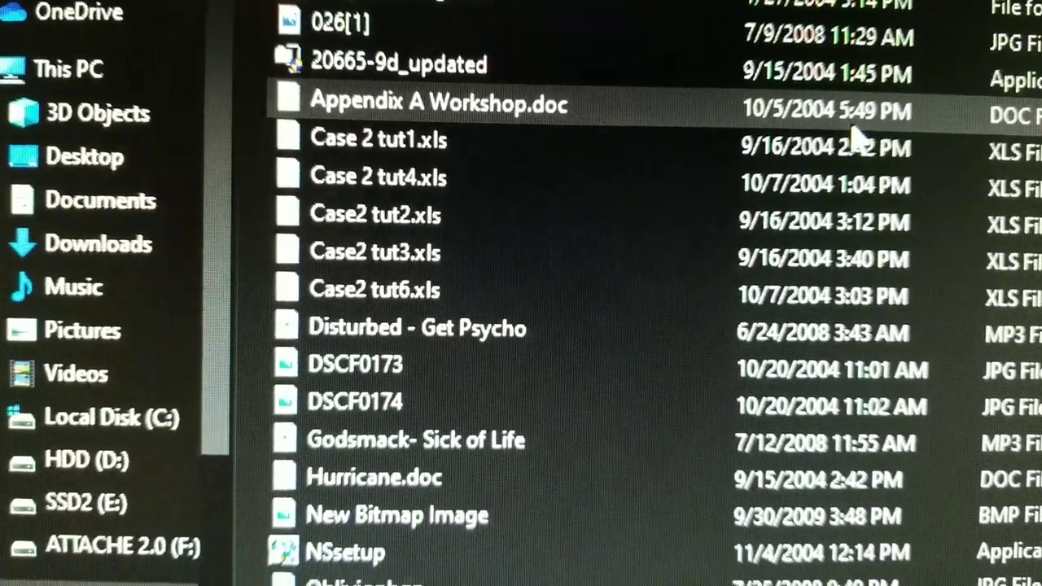
scroll("down", 3)
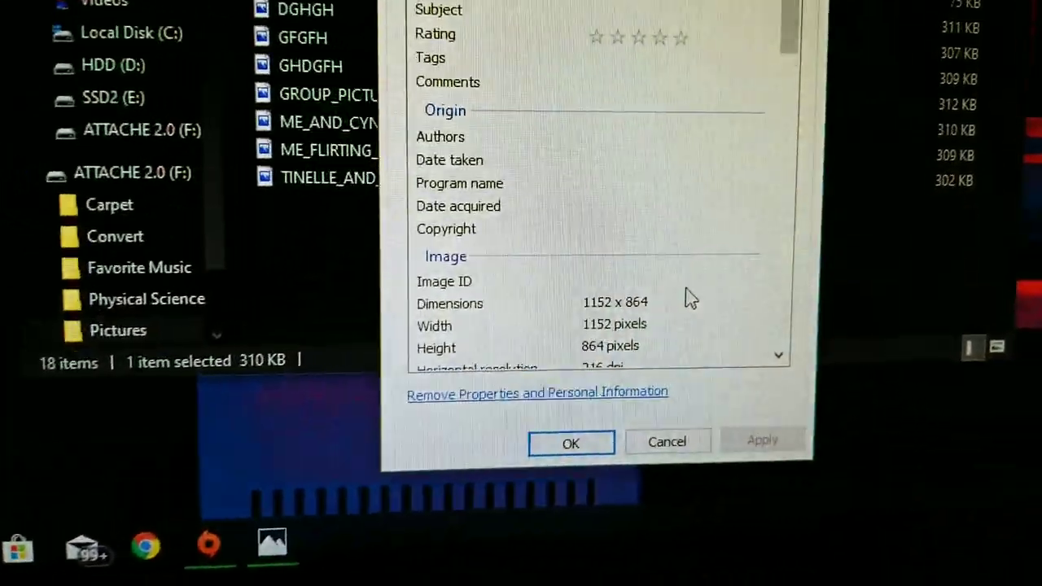
scroll("down", 3)
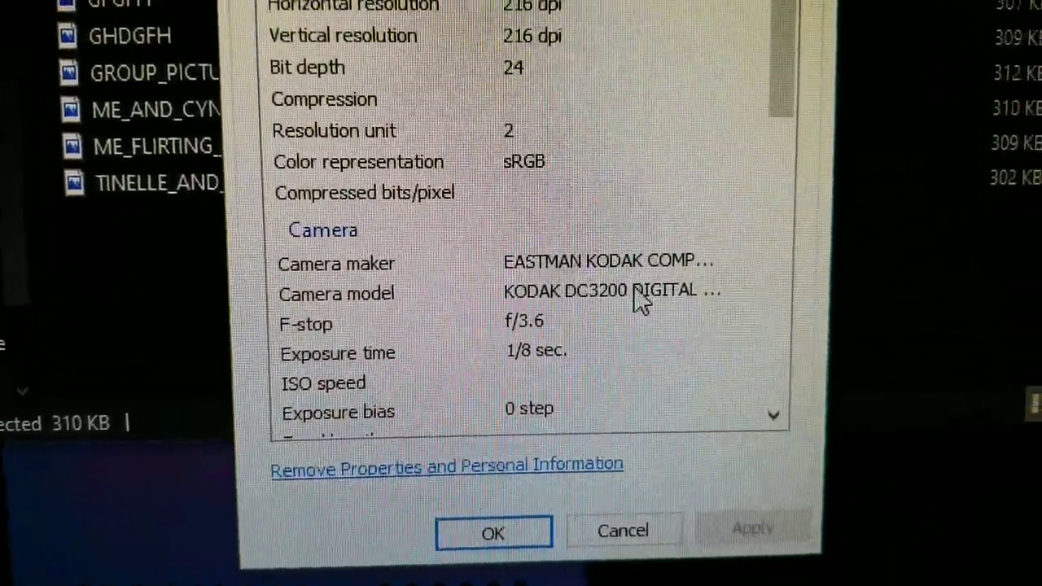
left_click(611, 290)
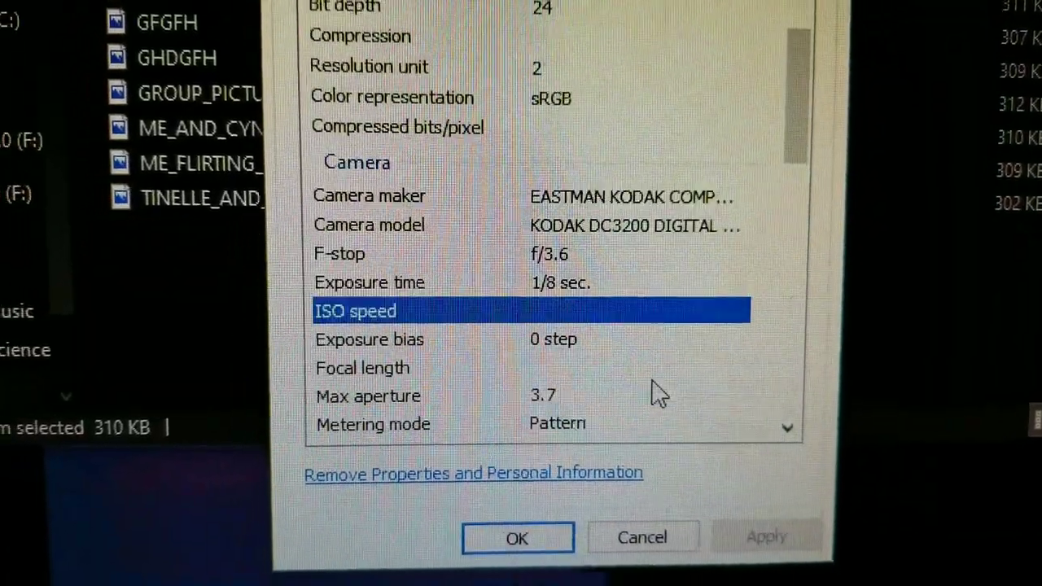
scroll("down", 3)
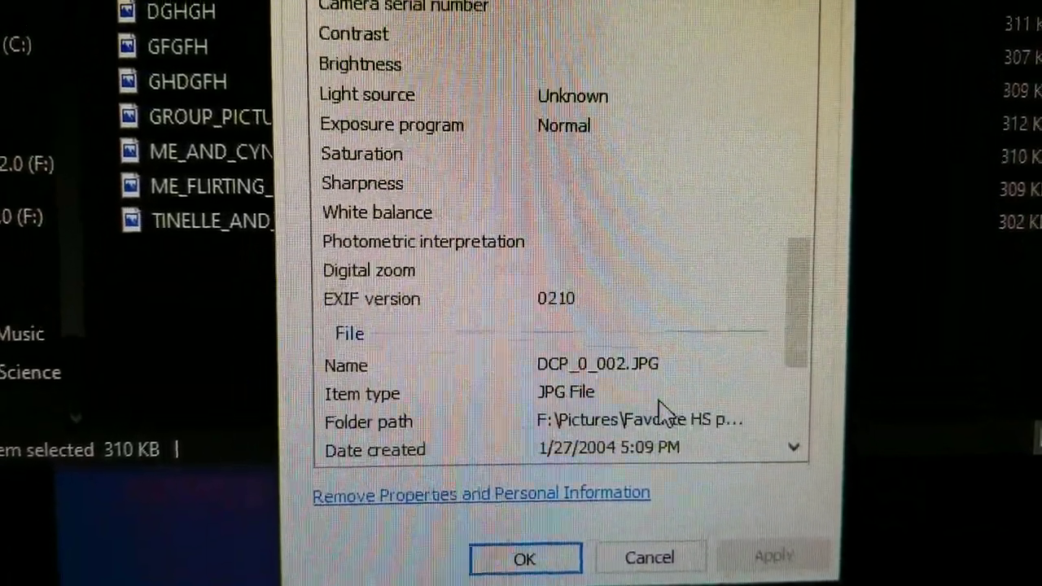
scroll("down", 3)
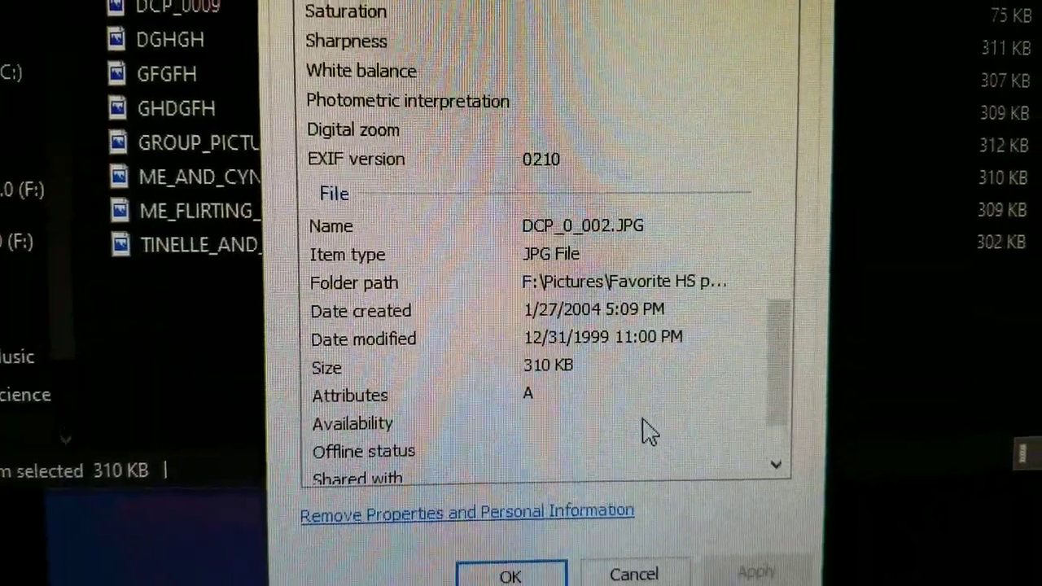
scroll("down", 3)
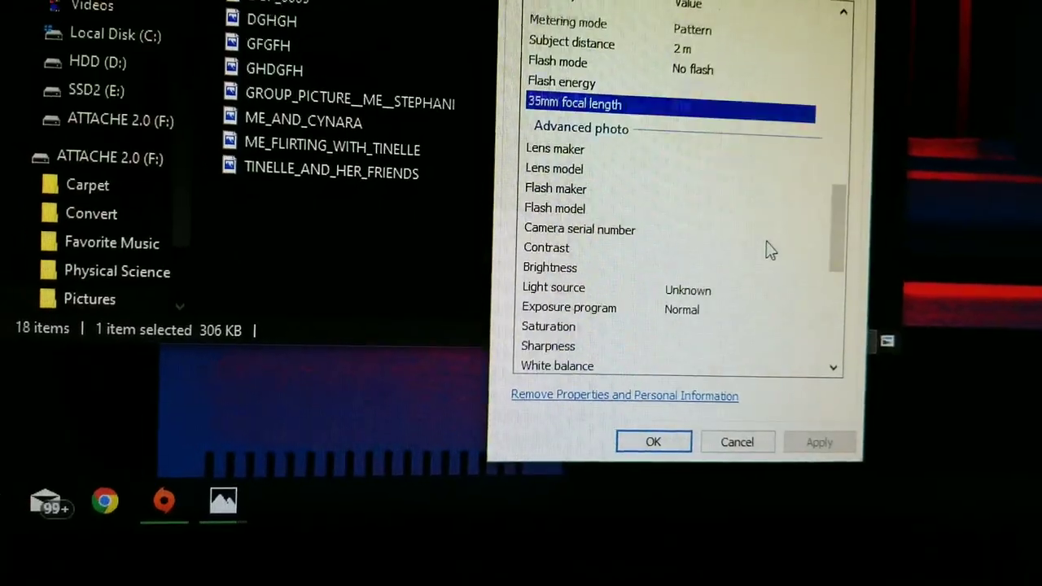
Step: Scroll DCP_0_003.JPG's Details down to its File section on the F: drive and back up
scroll("down", 3)
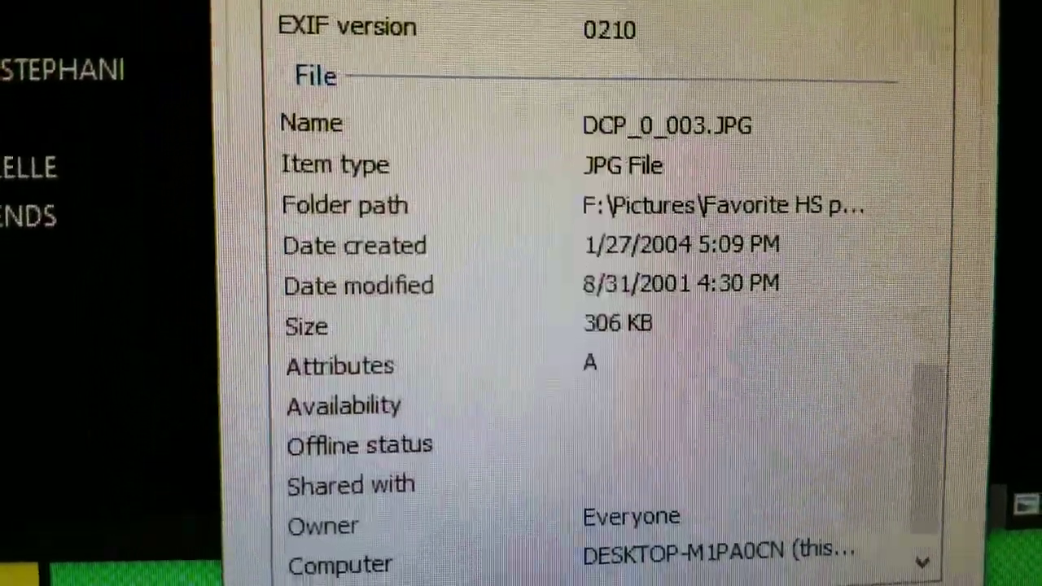
scroll("up", 3)
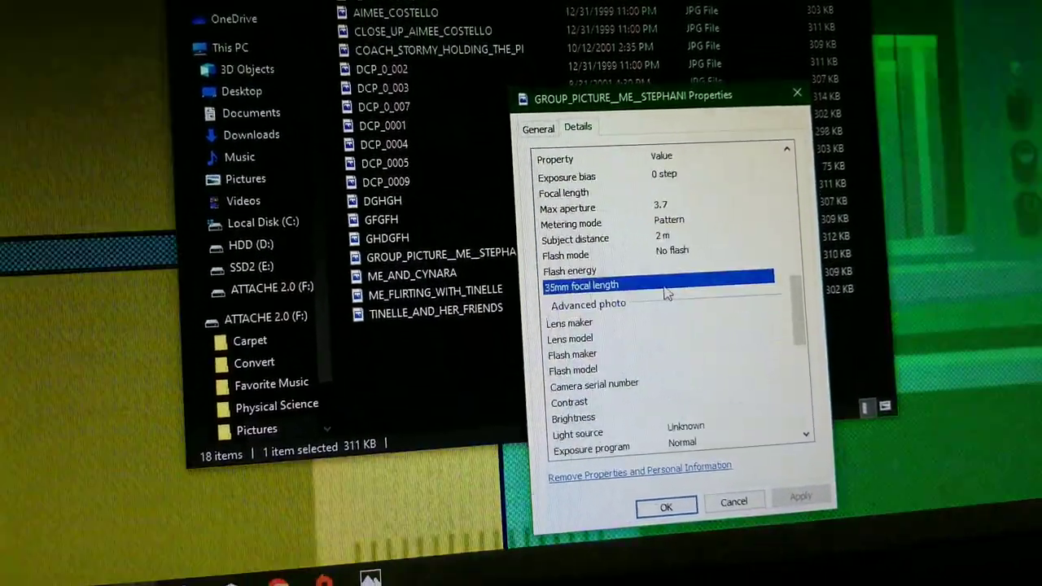
Step: Scroll through the Details of the 311 KB GROUP_PICTURE photo
scroll("down", 3)
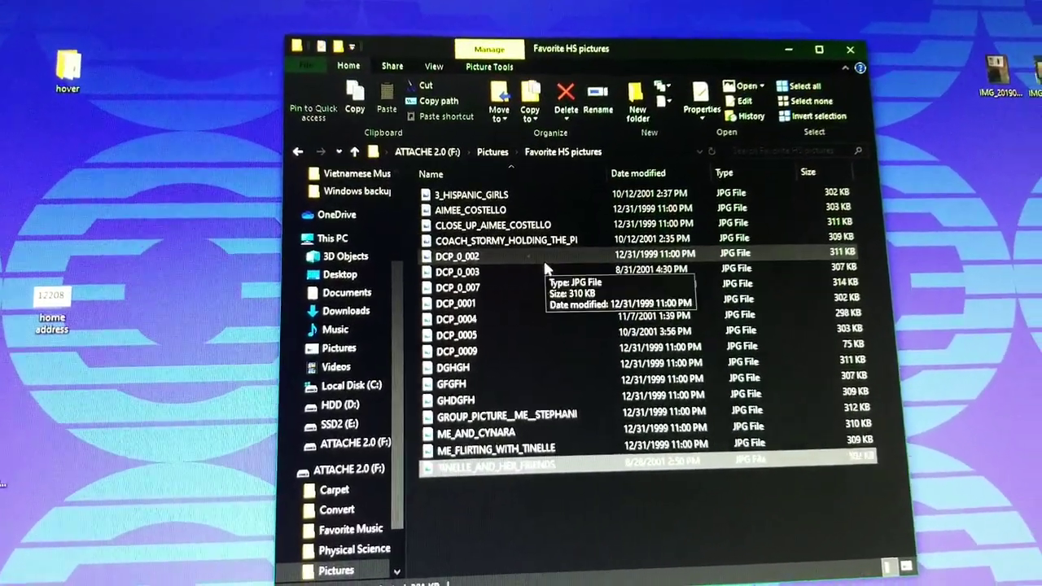
mouse_move(497, 272)
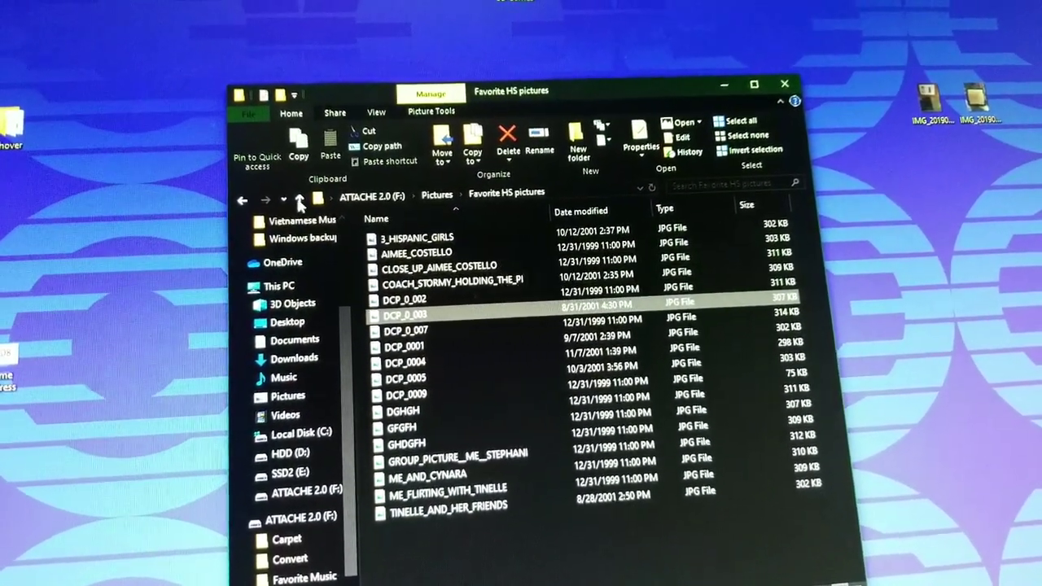
Step: Go up through Pictures to the ATTACHE 2.0 root and enter the Favorite Music folder
left_click(293, 200)
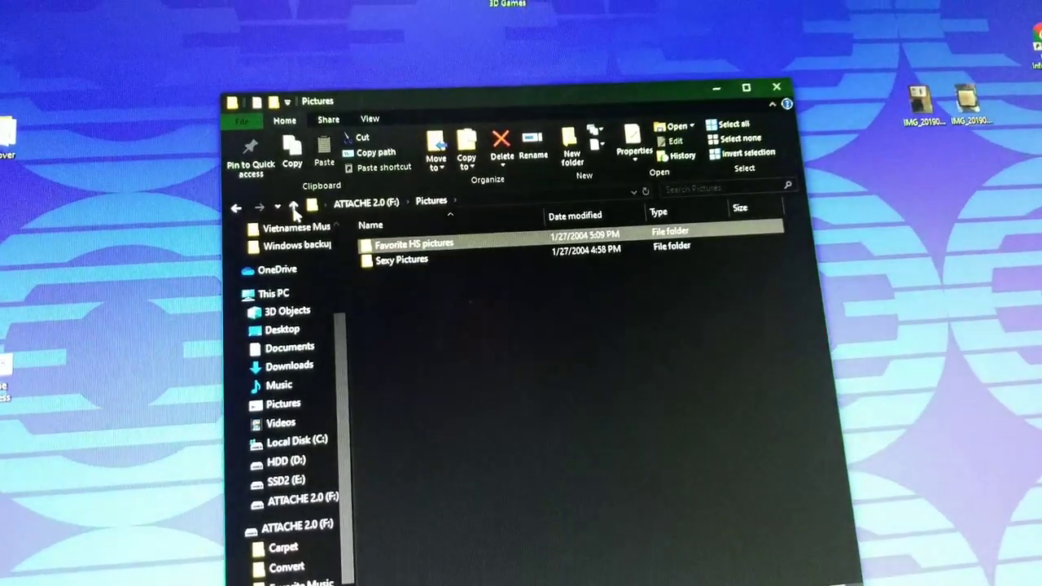
left_click(293, 205)
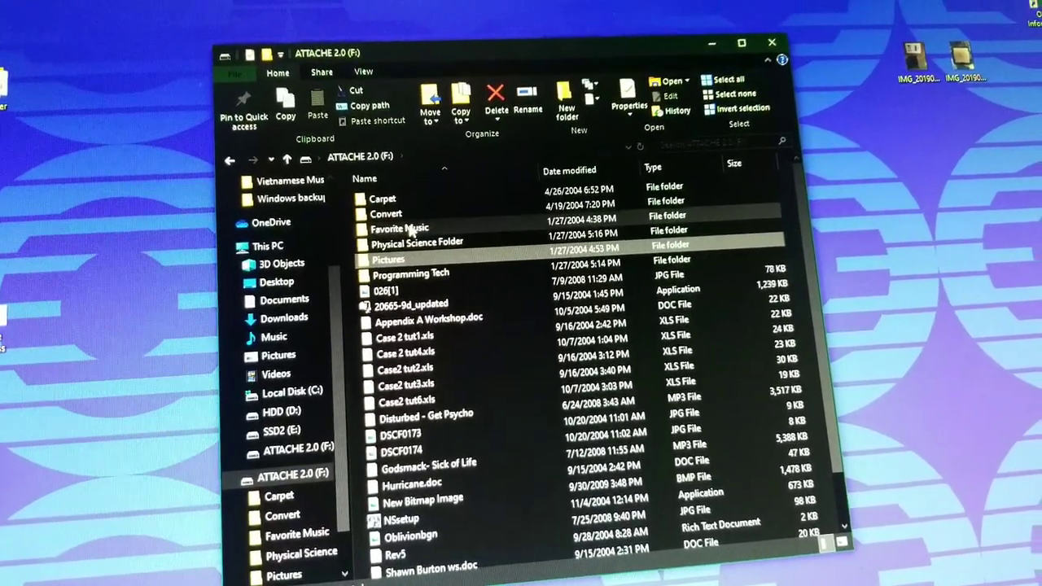
double_click(397, 228)
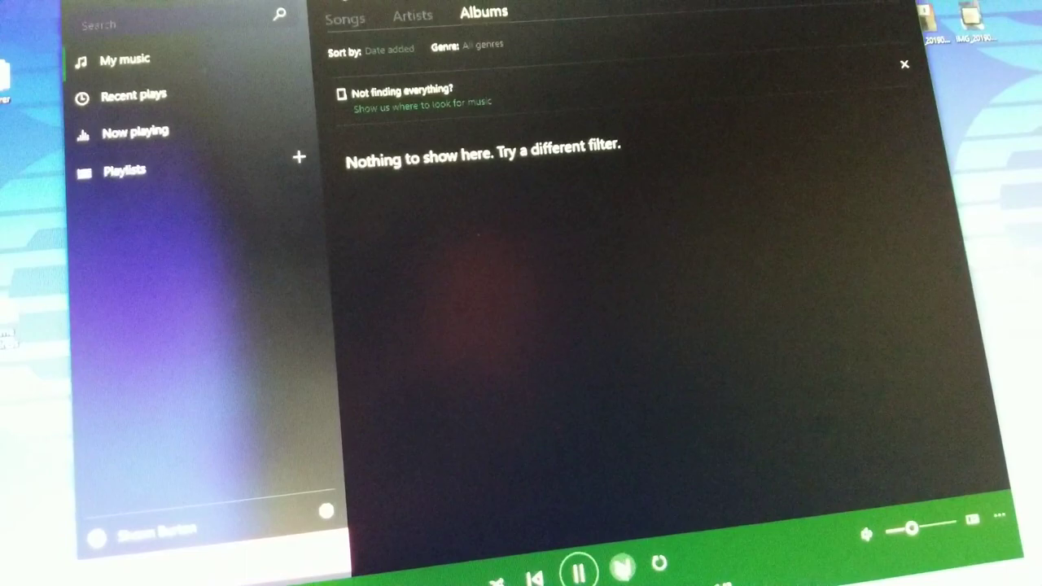
Step: Close the empty Groove Music window to return to the drive listing
left_click(579, 567)
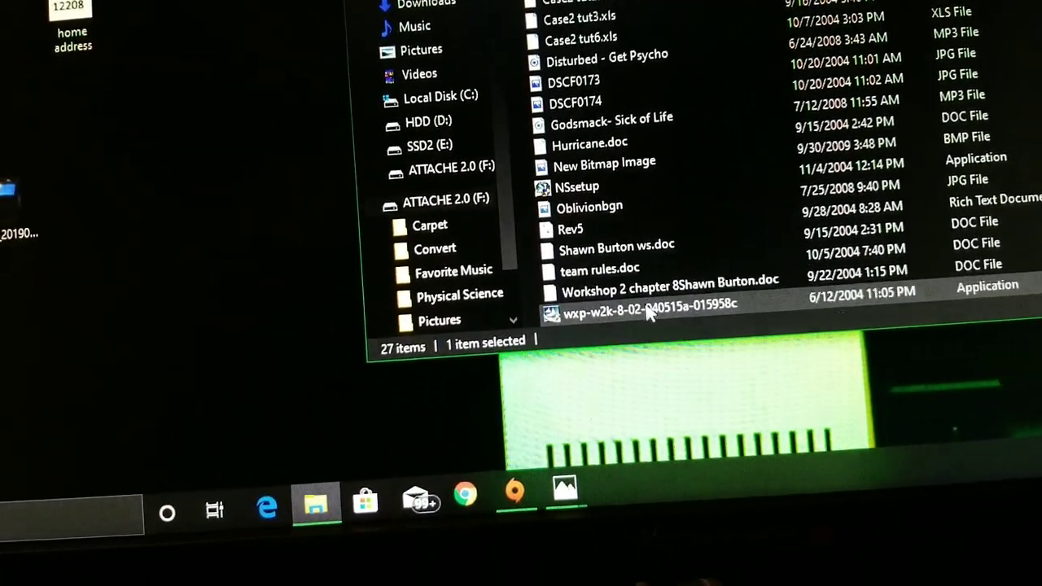
Step: Run the wxp-w2k ATI Catalyst 4.6 installer and scroll through its readme
double_click(651, 305)
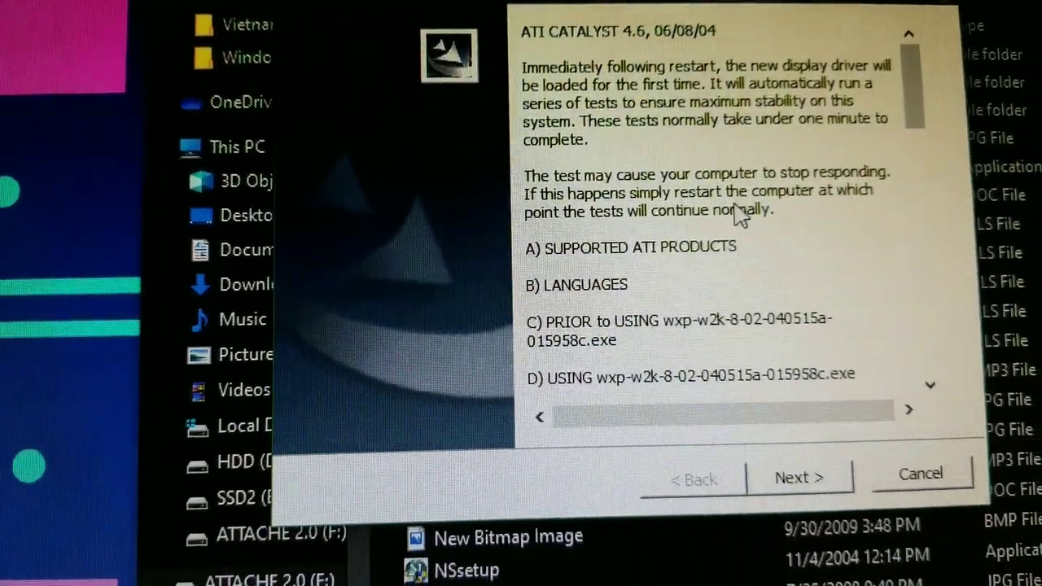
scroll("down", 3)
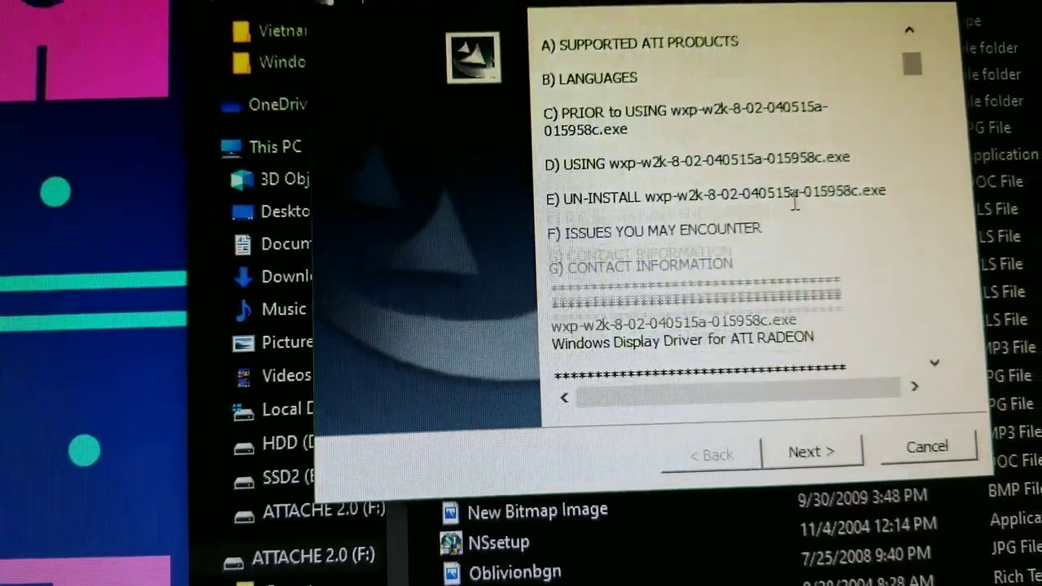
scroll("down", 3)
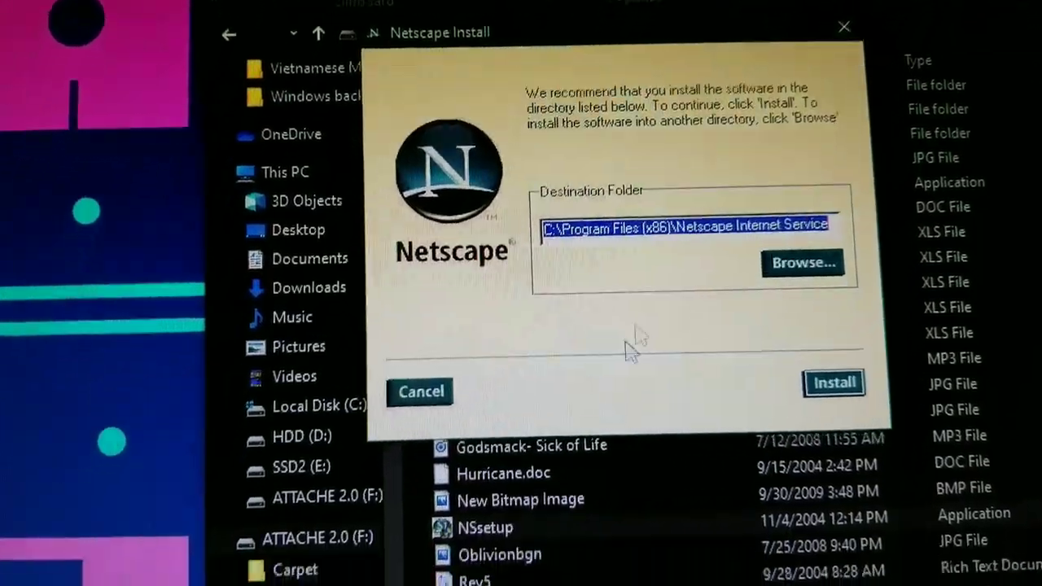
Step: Cancel the Netscape Install dialog without installing anything
left_click(420, 391)
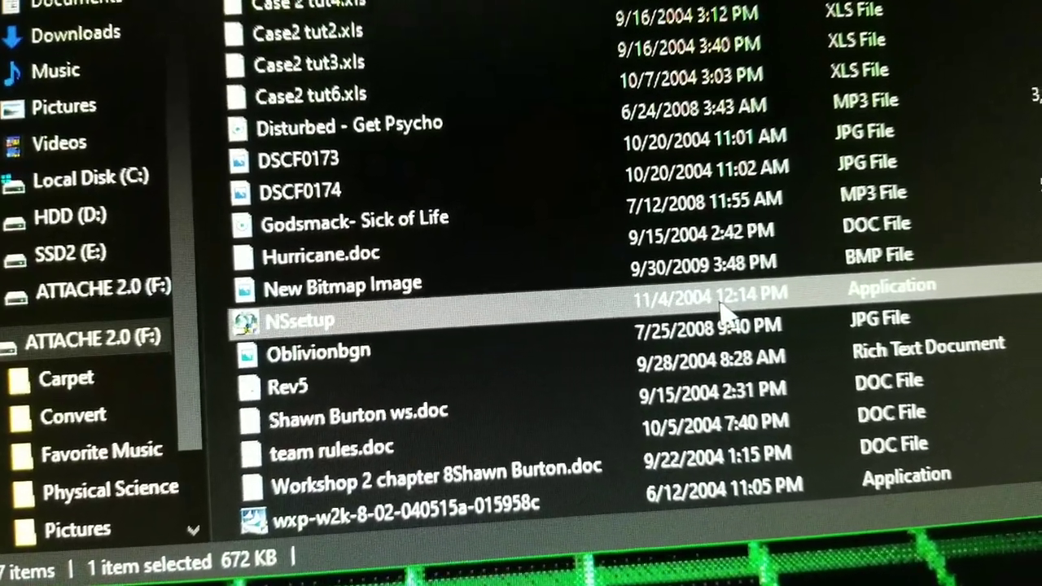
scroll("down", 3)
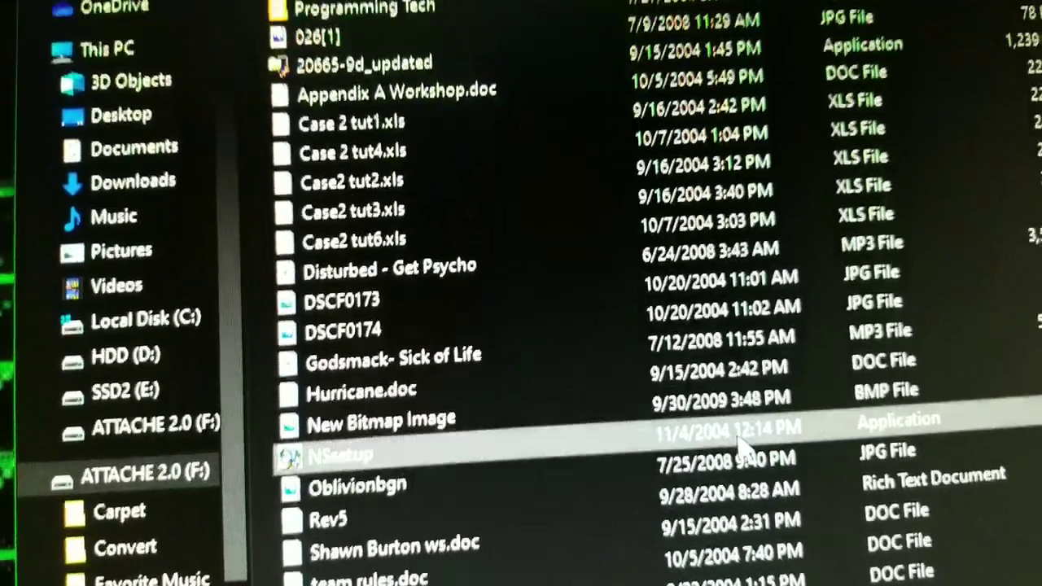
scroll("up", 3)
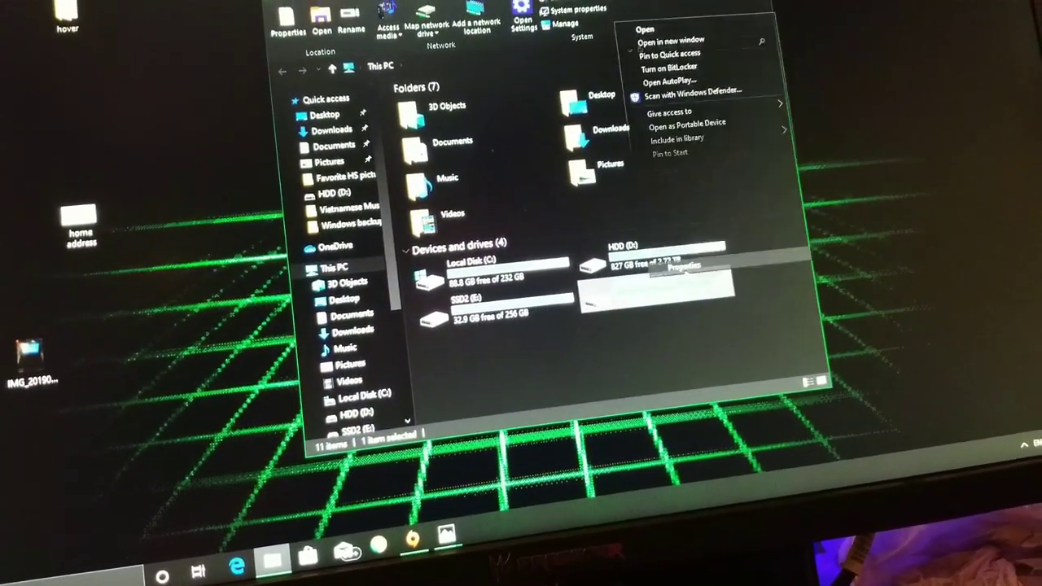
Step: Start an error check from ATTACHE 2.0's Tools properties and cancel the in-use repair warning
left_click(684, 267)
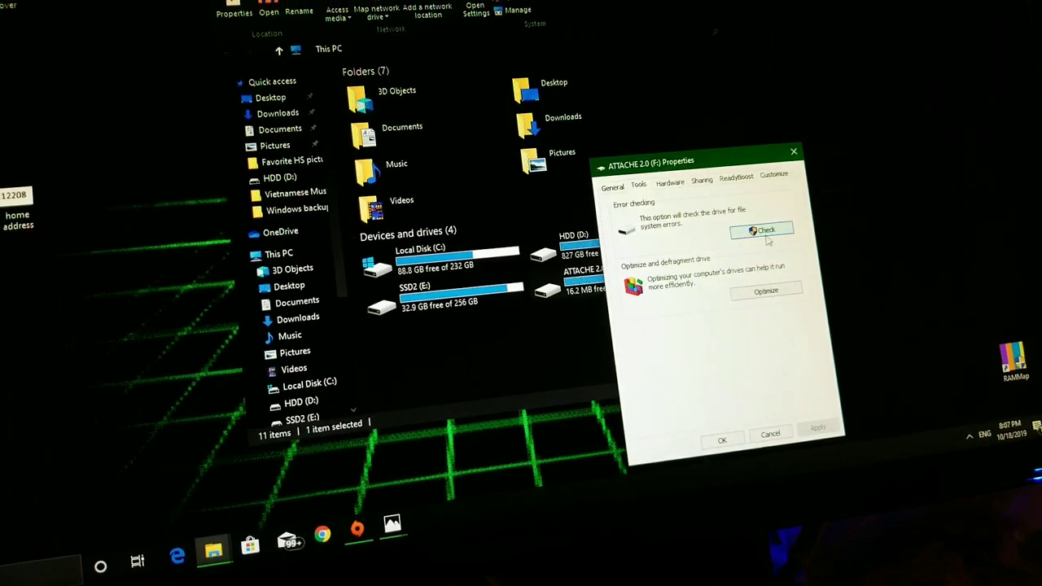
left_click(762, 231)
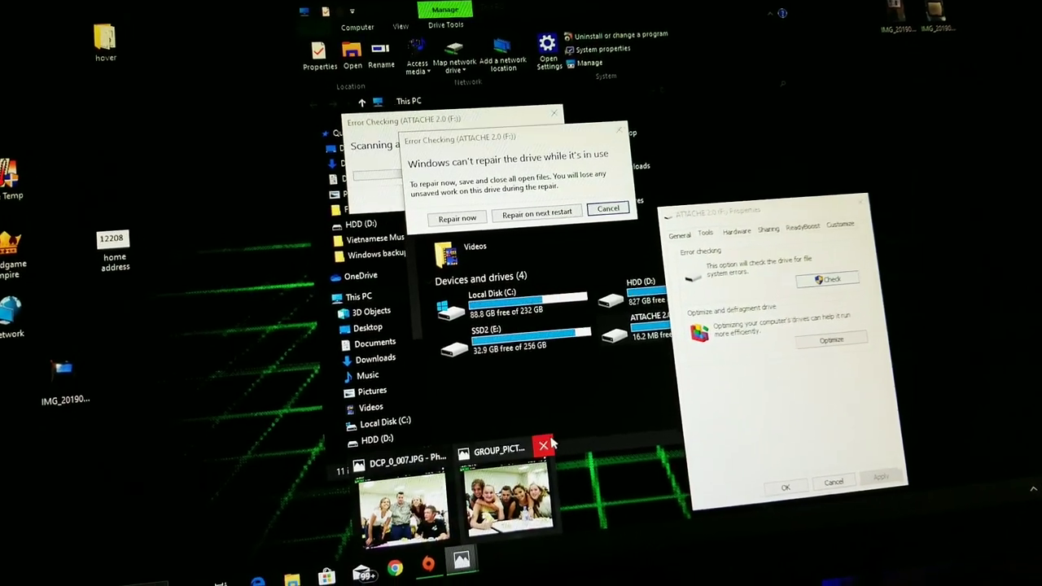
left_click(544, 446)
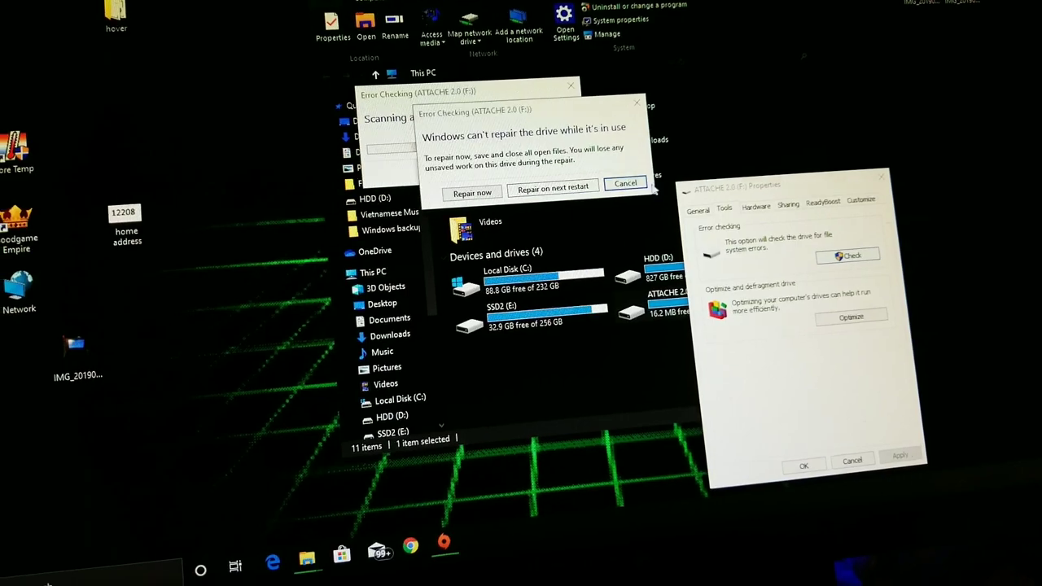
left_click(625, 183)
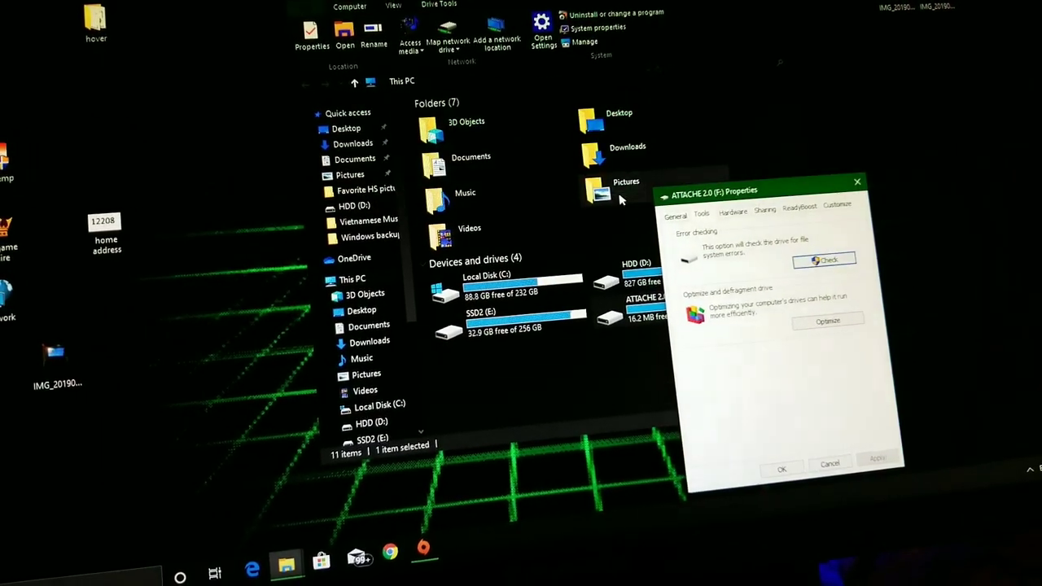
Step: Scan the drive, close the no-errors result and view the General properties
left_click(823, 261)
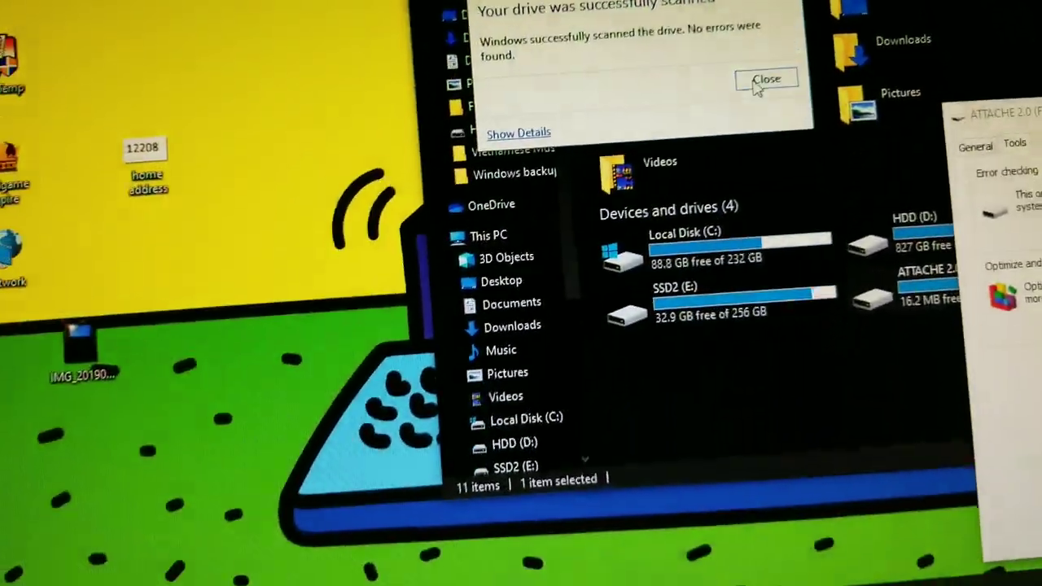
left_click(765, 79)
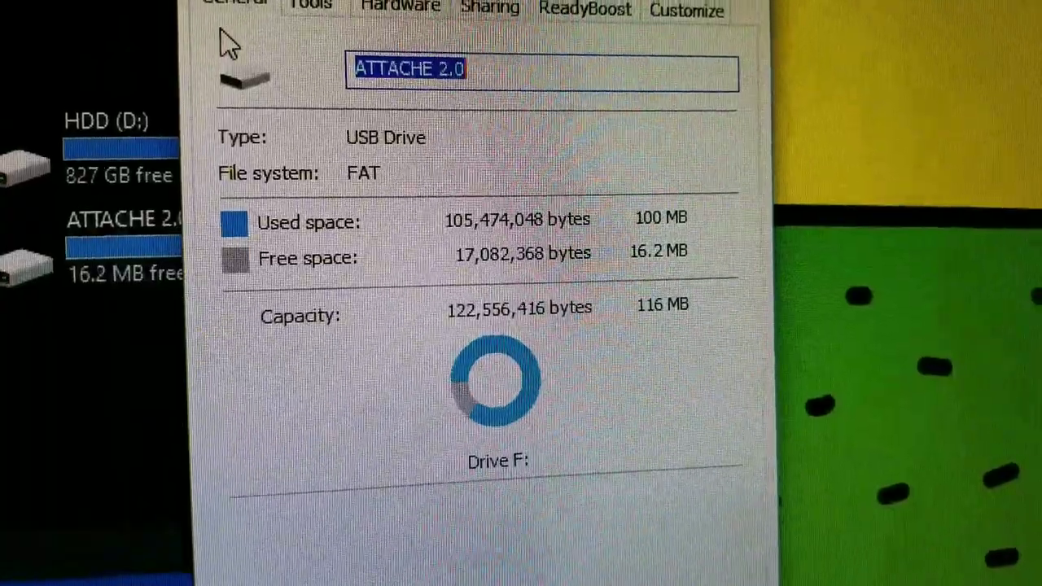